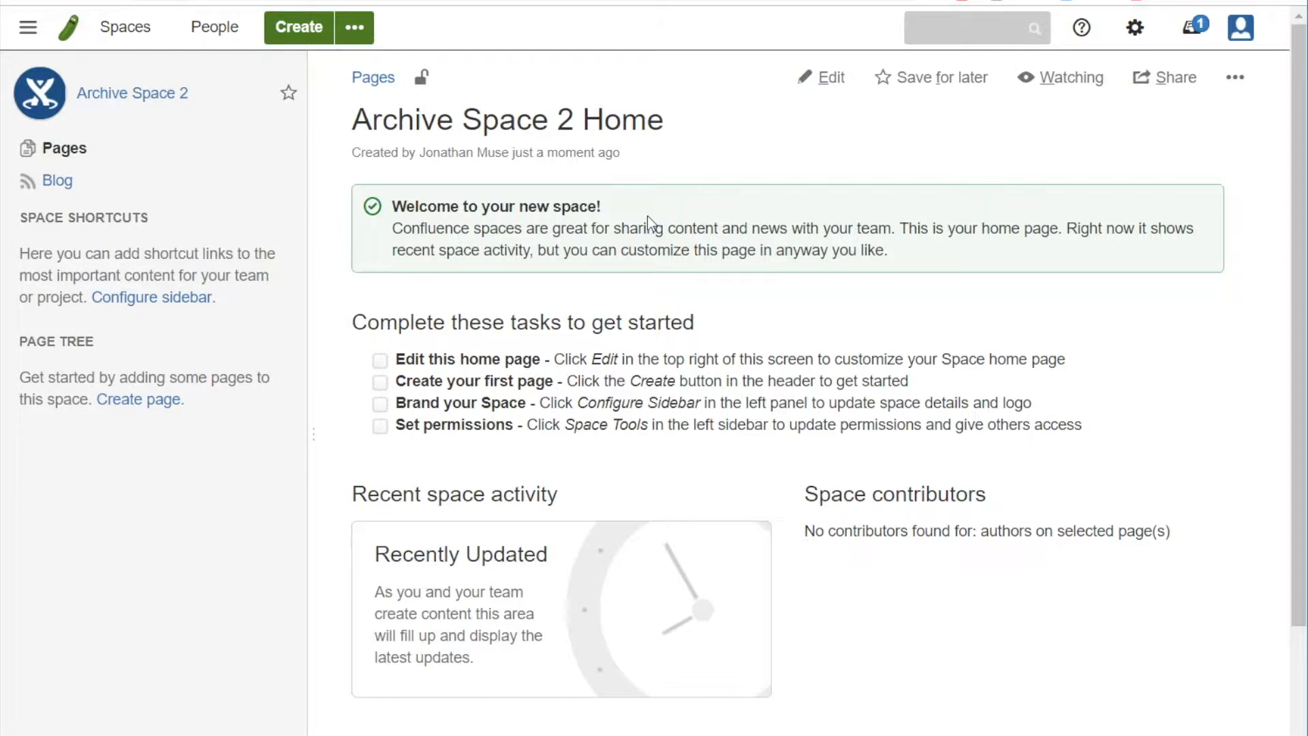
mouse_move(668, 162)
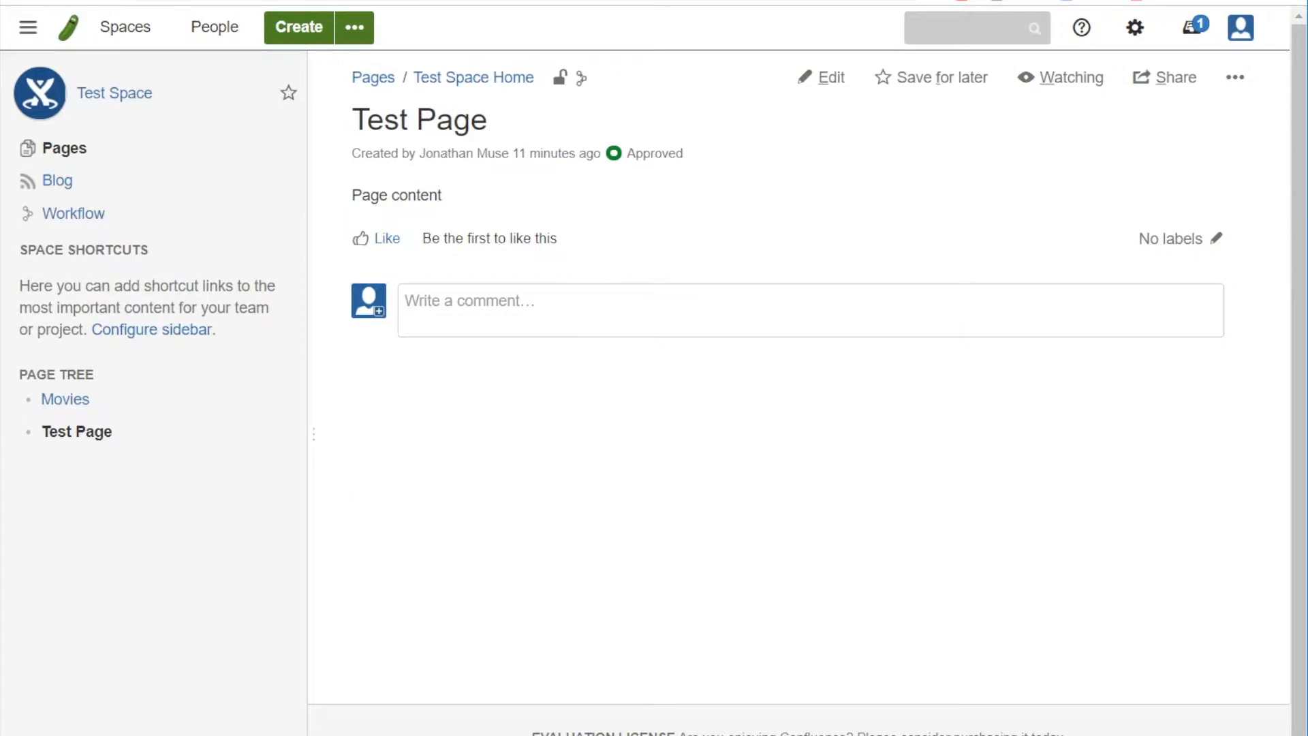
mouse_move(482, 94)
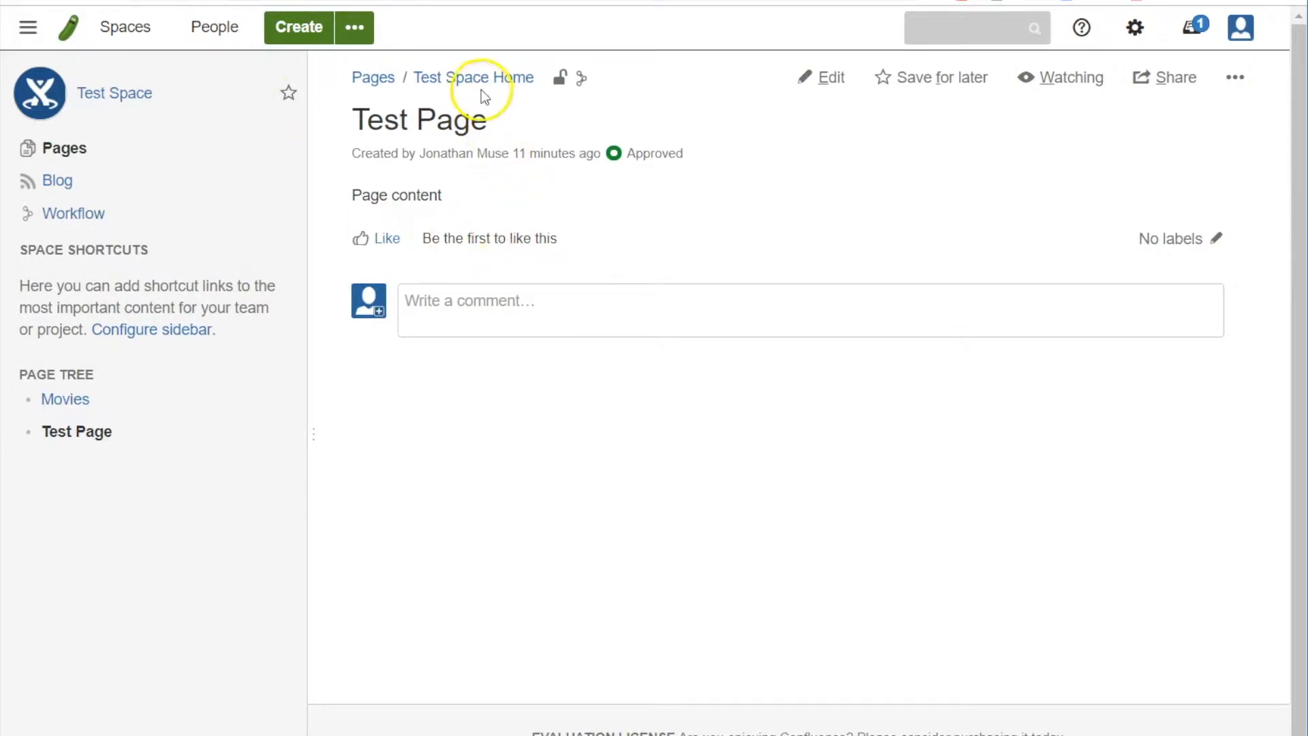
mouse_move(523, 102)
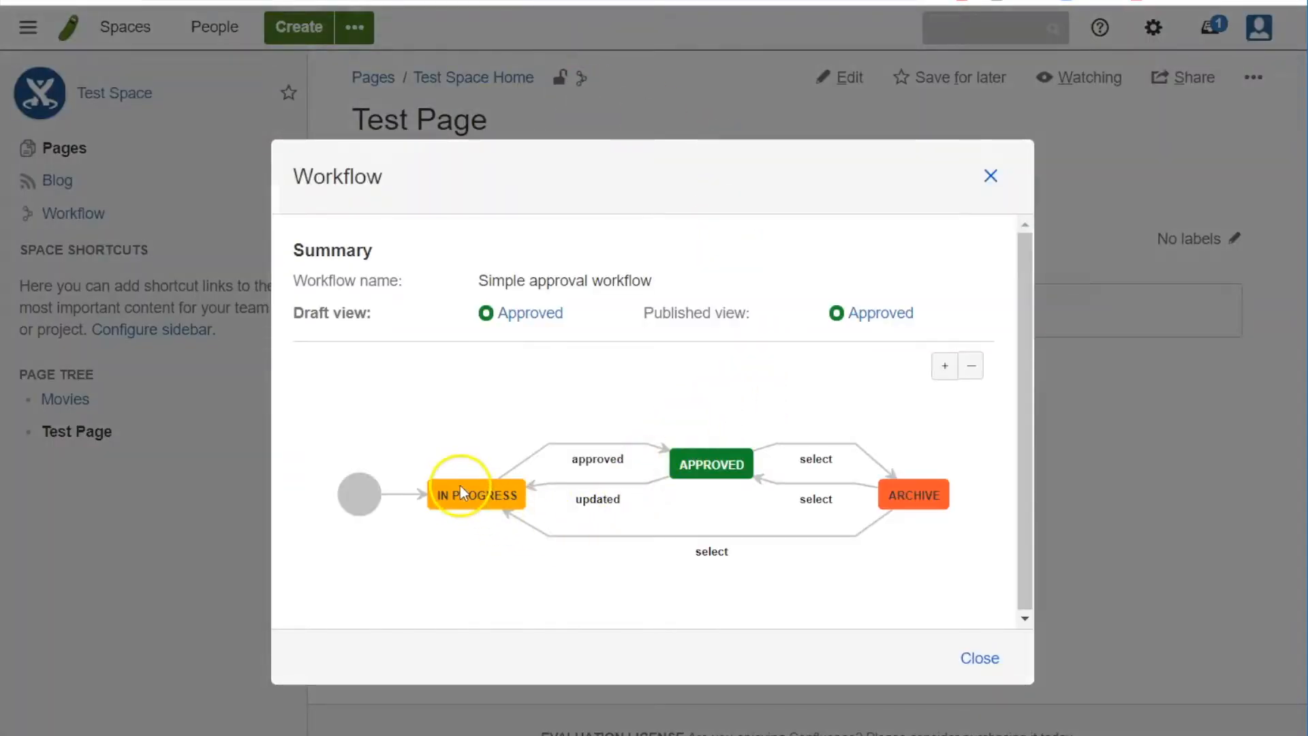
mouse_move(935, 504)
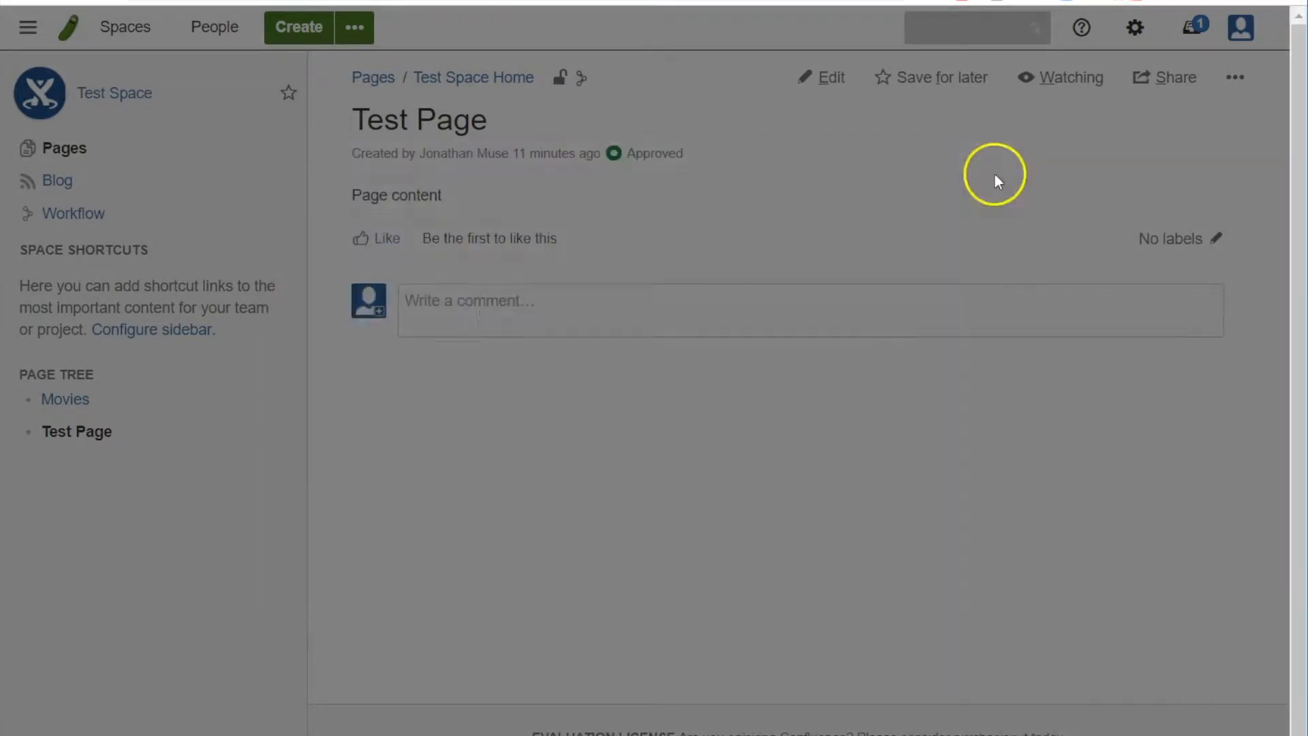
mouse_move(638, 162)
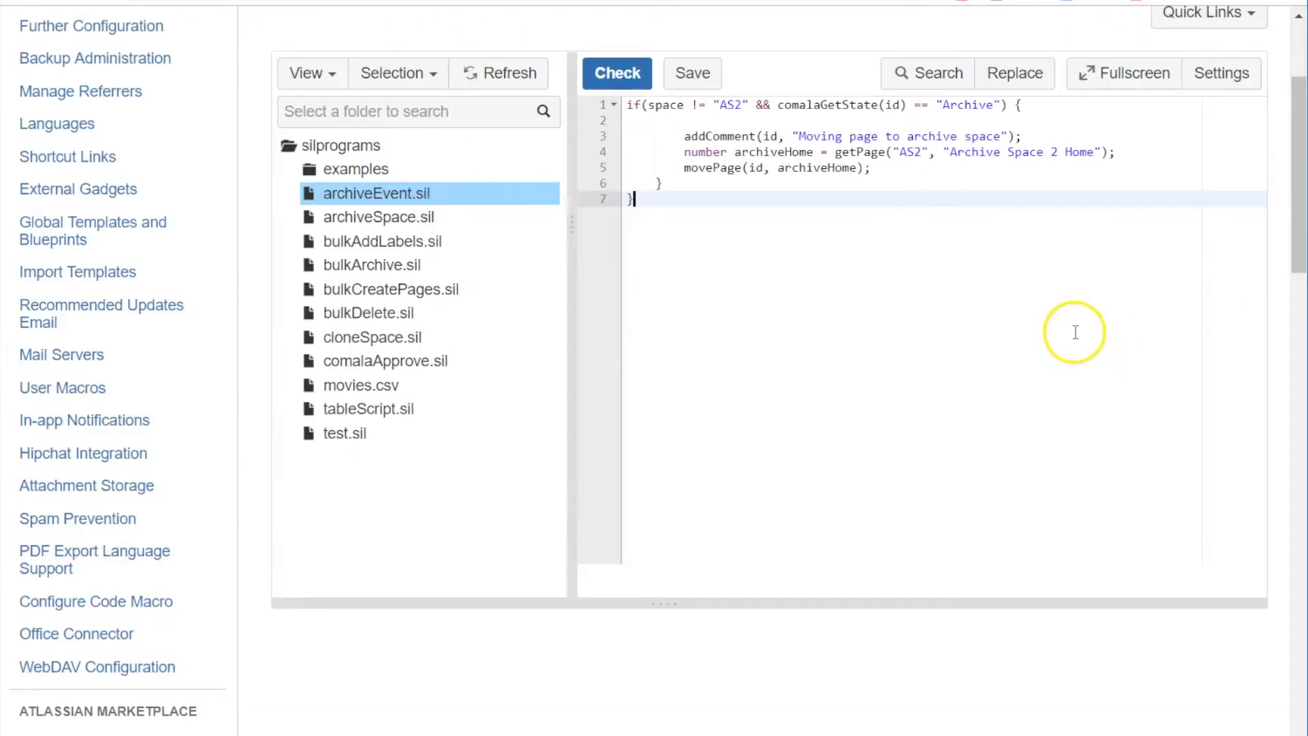
mouse_move(1013, 334)
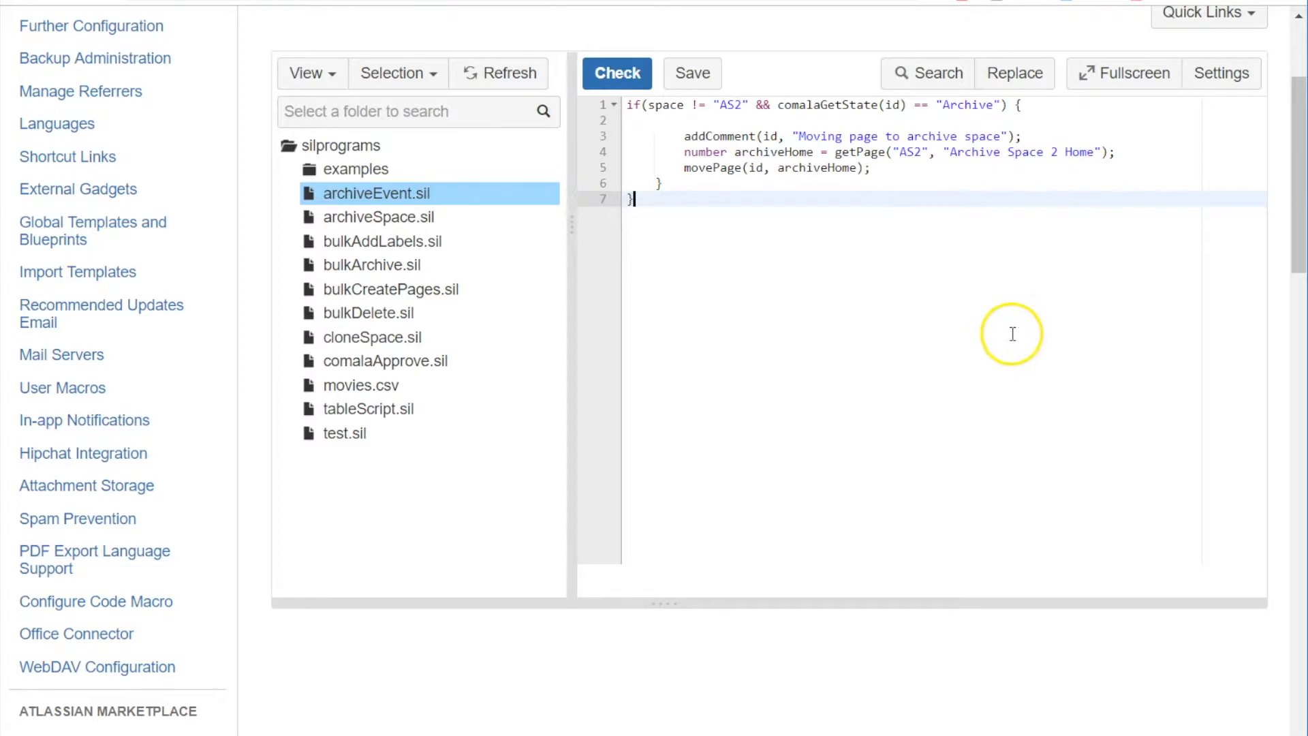
mouse_move(719, 110)
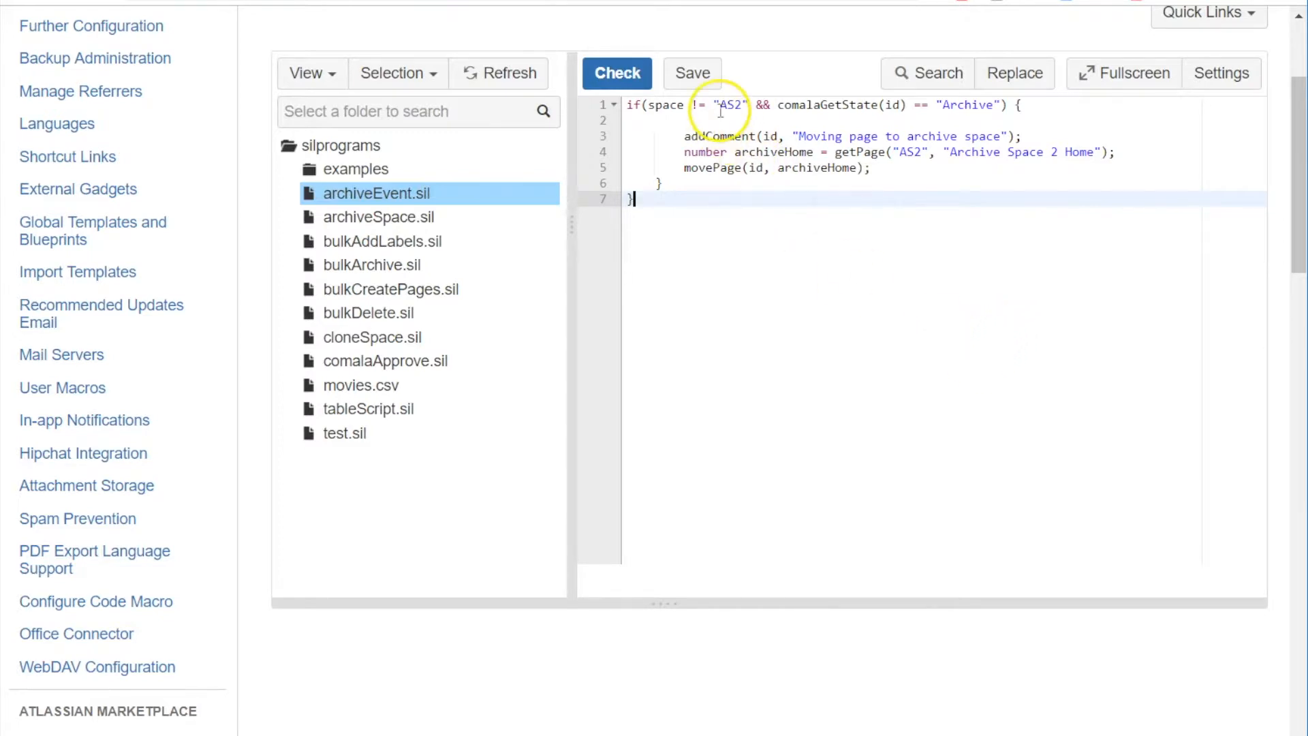
mouse_move(758, 64)
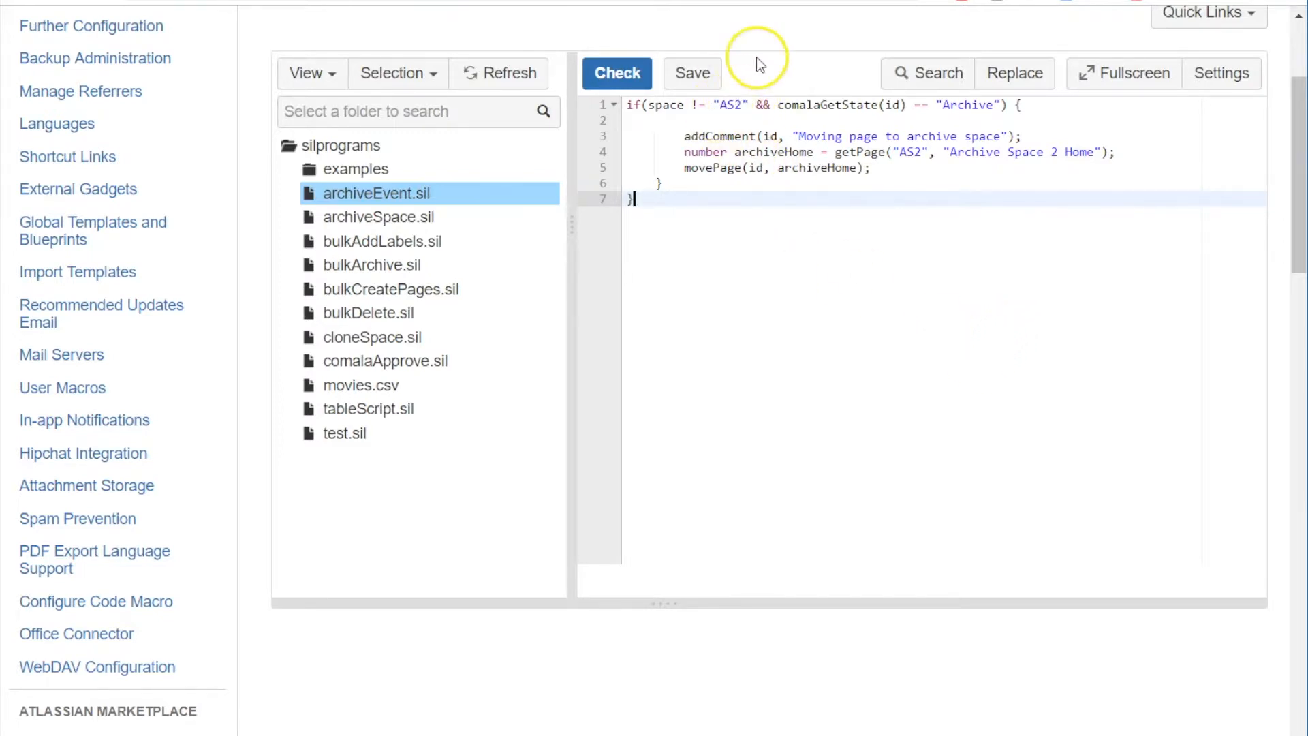
mouse_move(760, 63)
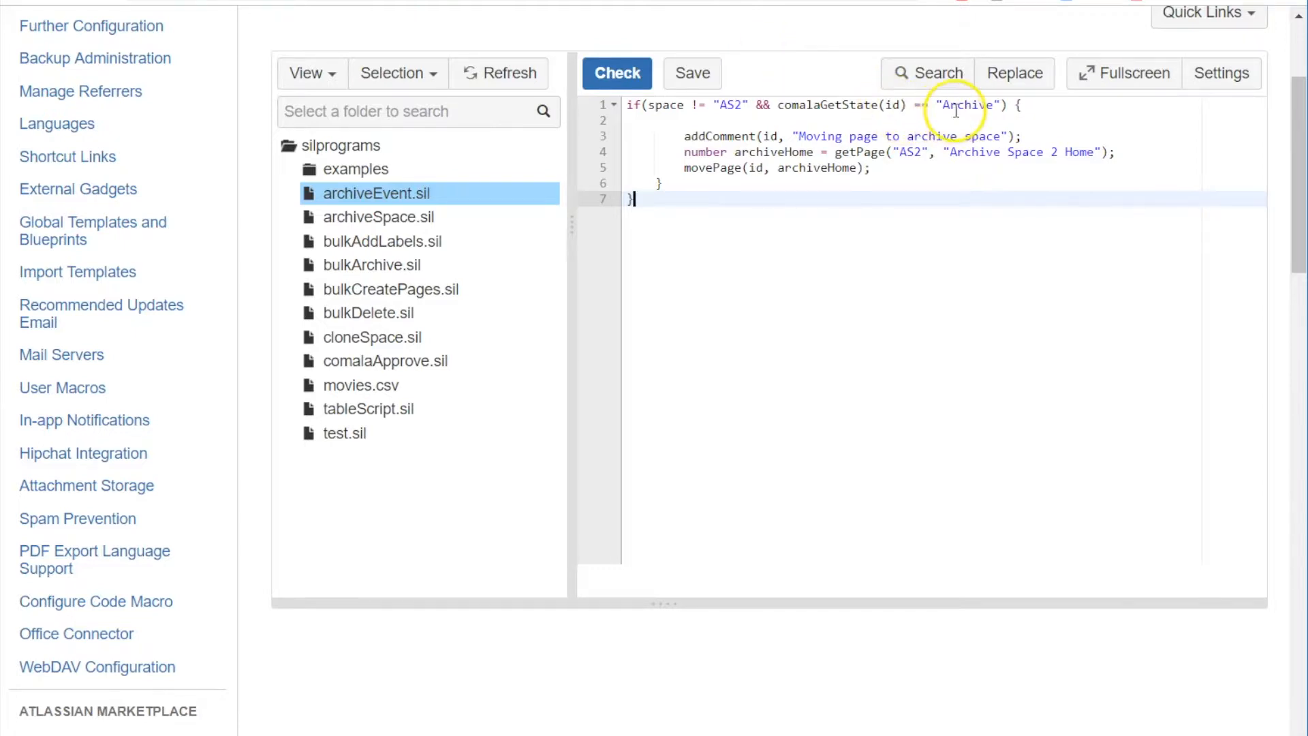
mouse_move(830, 117)
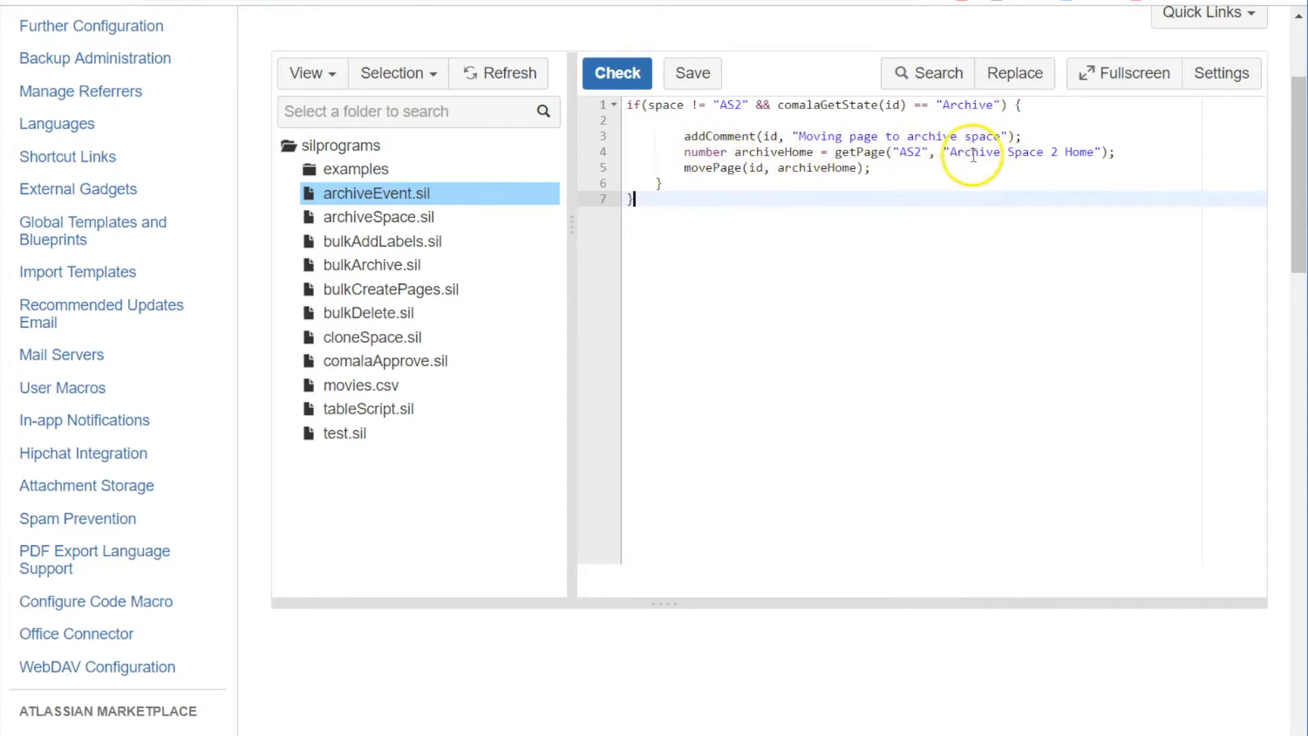
mouse_move(1091, 158)
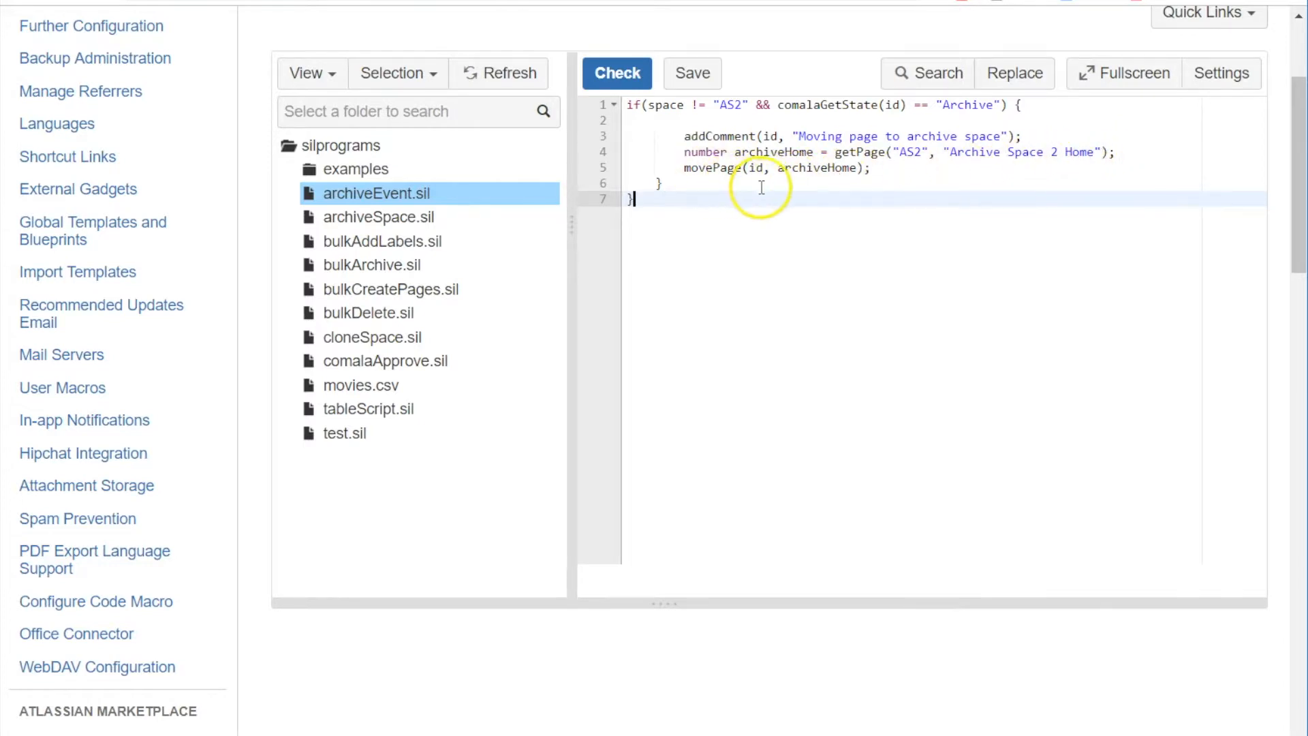
mouse_move(902, 176)
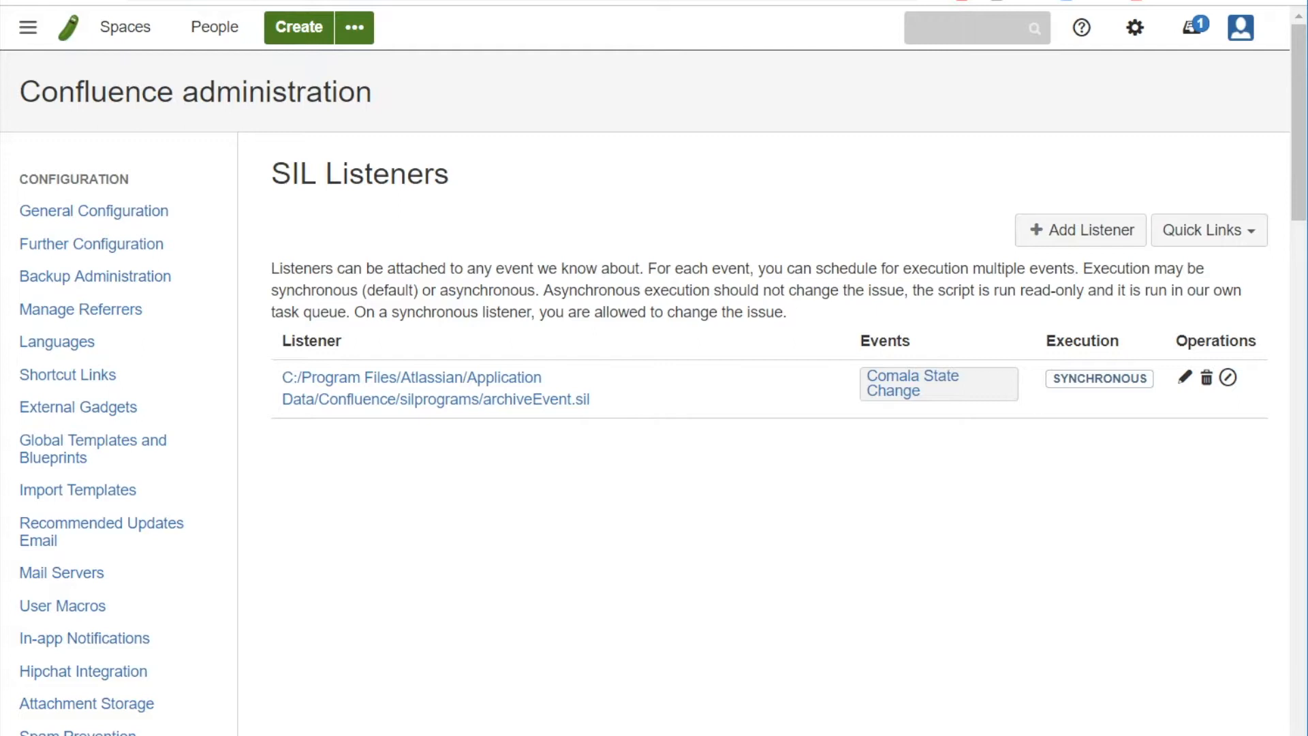
Reach SIL Listeners under CPRIME TOOLS and begin adding a new listener.
scroll(down, 3)
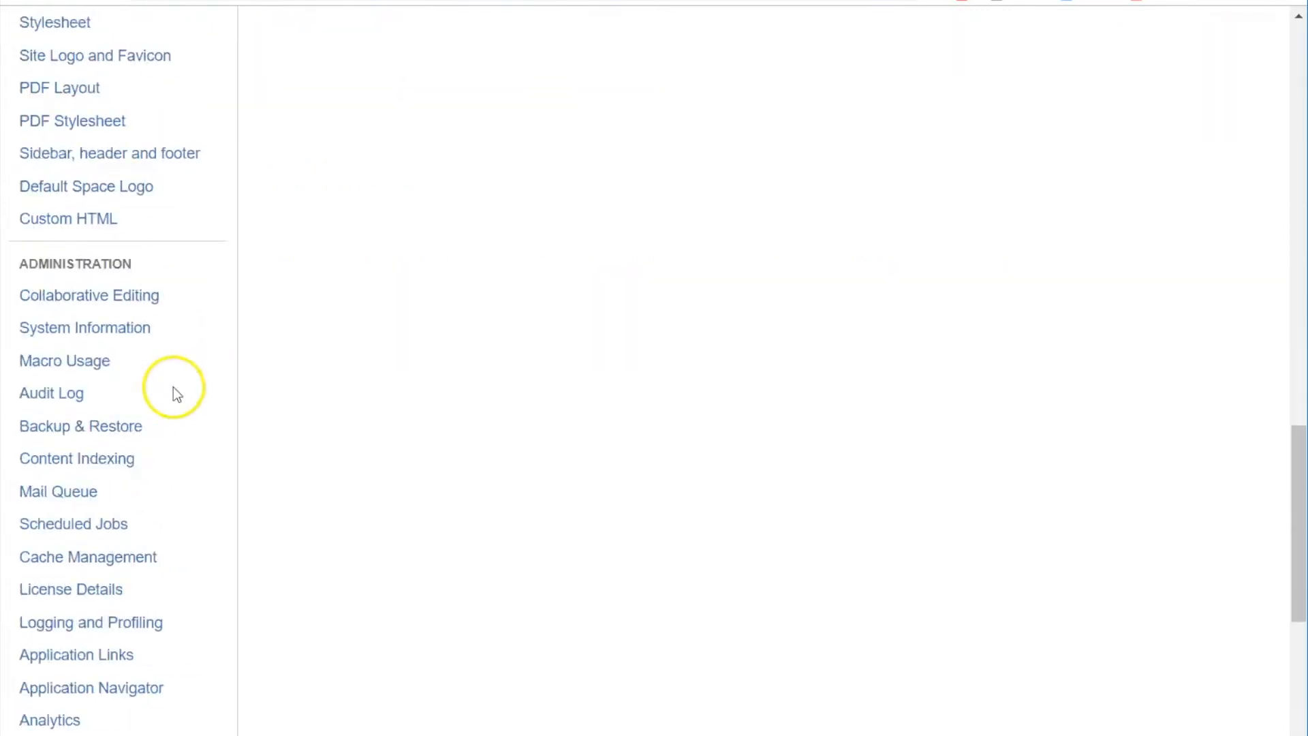
scroll(down, 3)
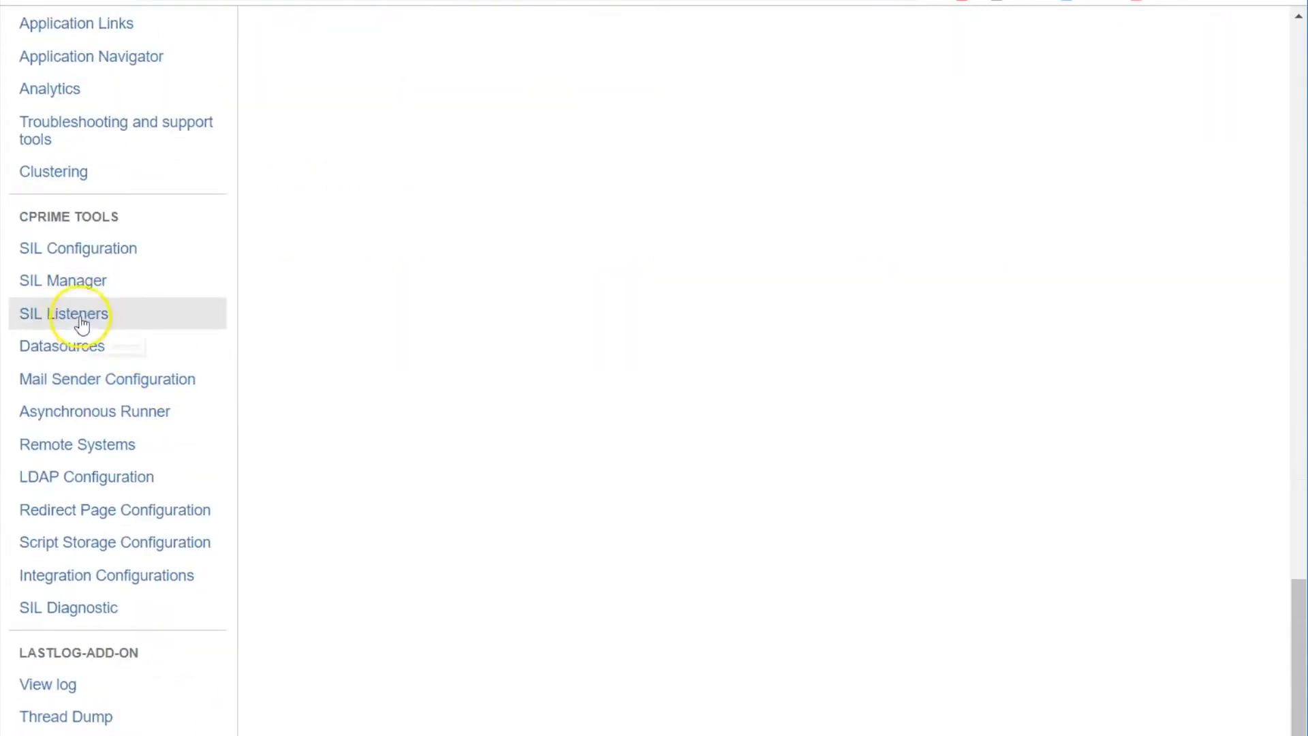
click(64, 313)
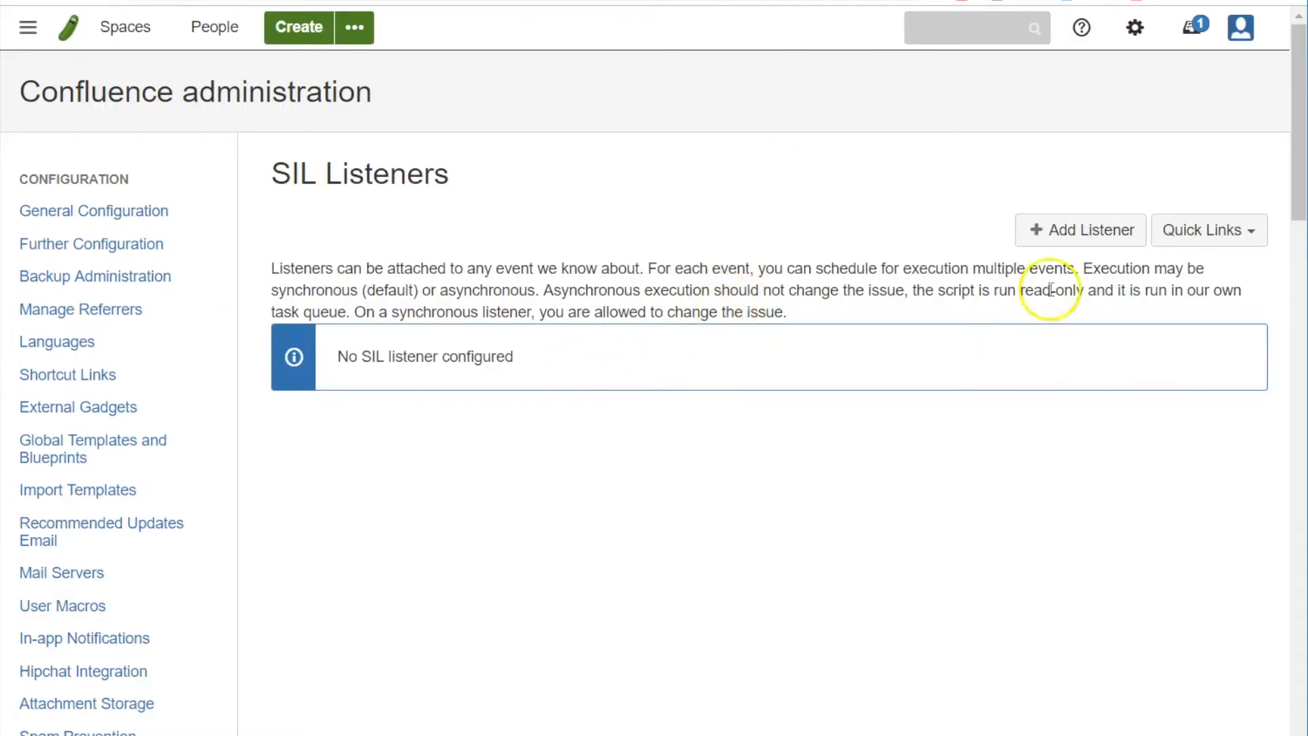
click(1079, 230)
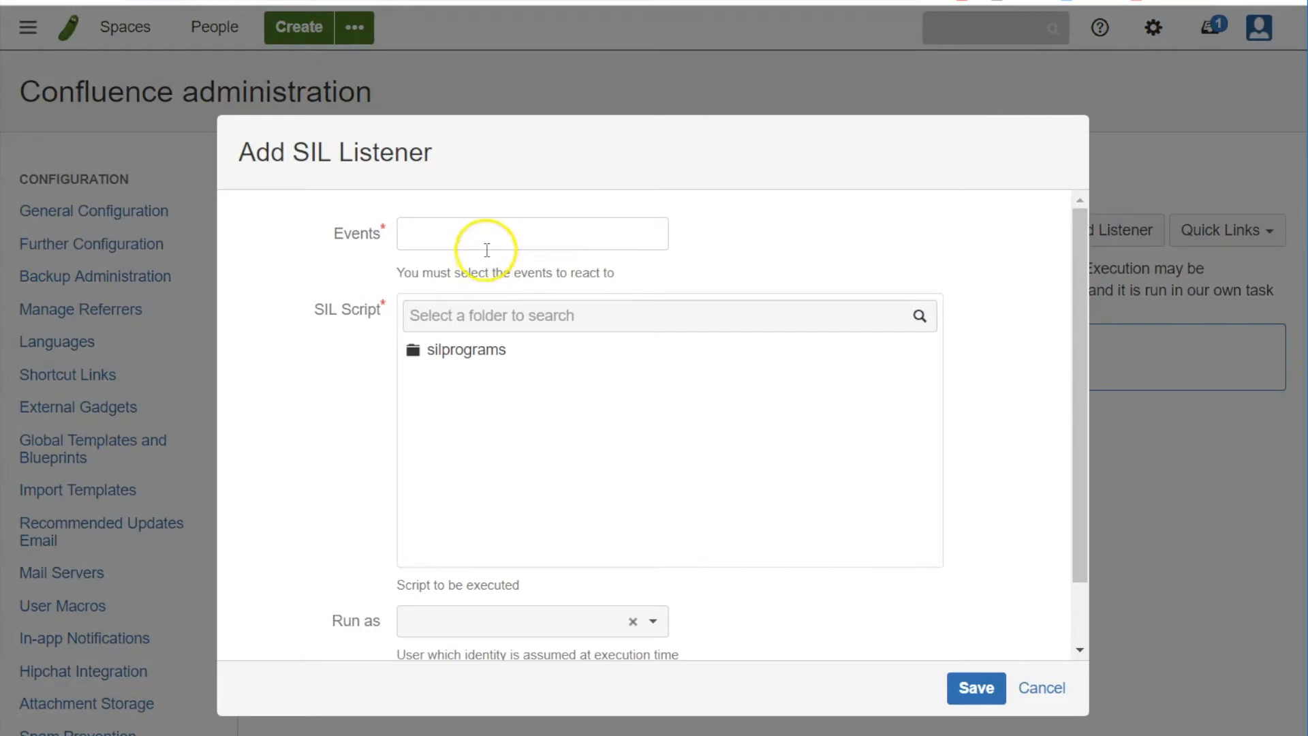
Choose Comala State Change as the event the listener reacts to.
click(532, 233)
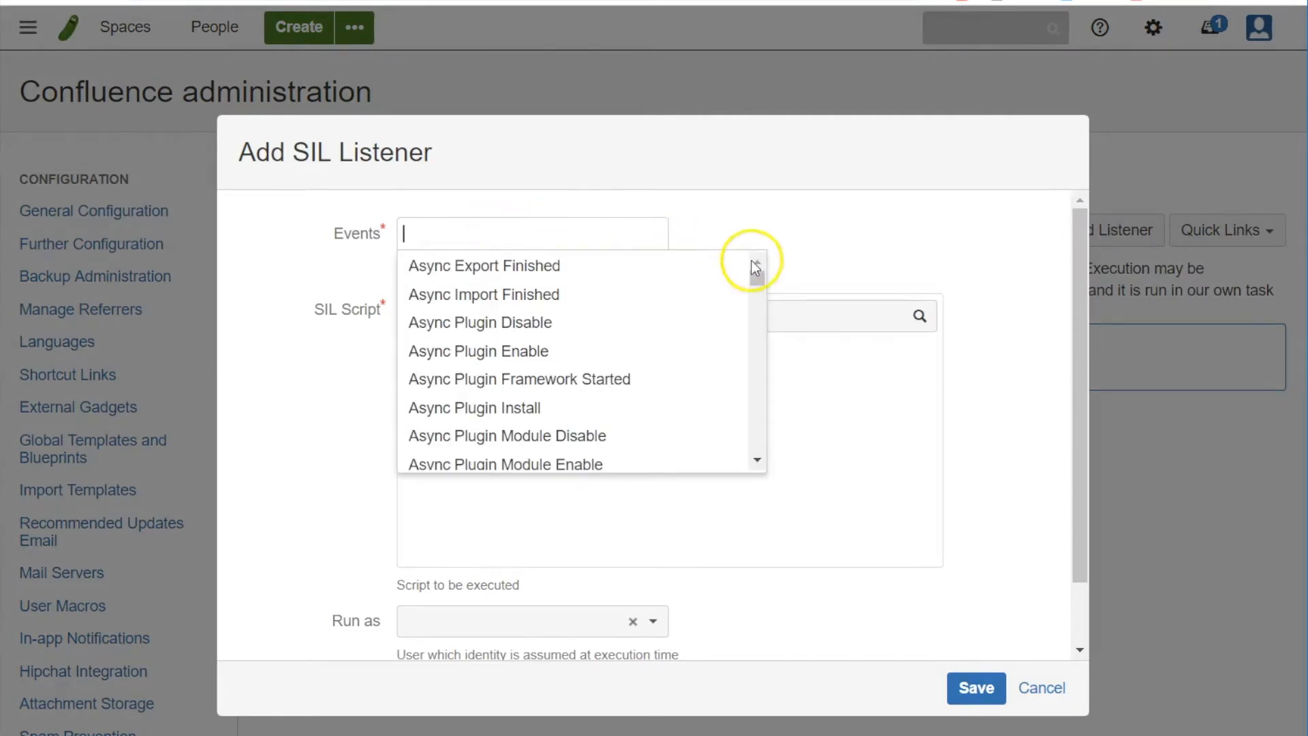
scroll(down, 3)
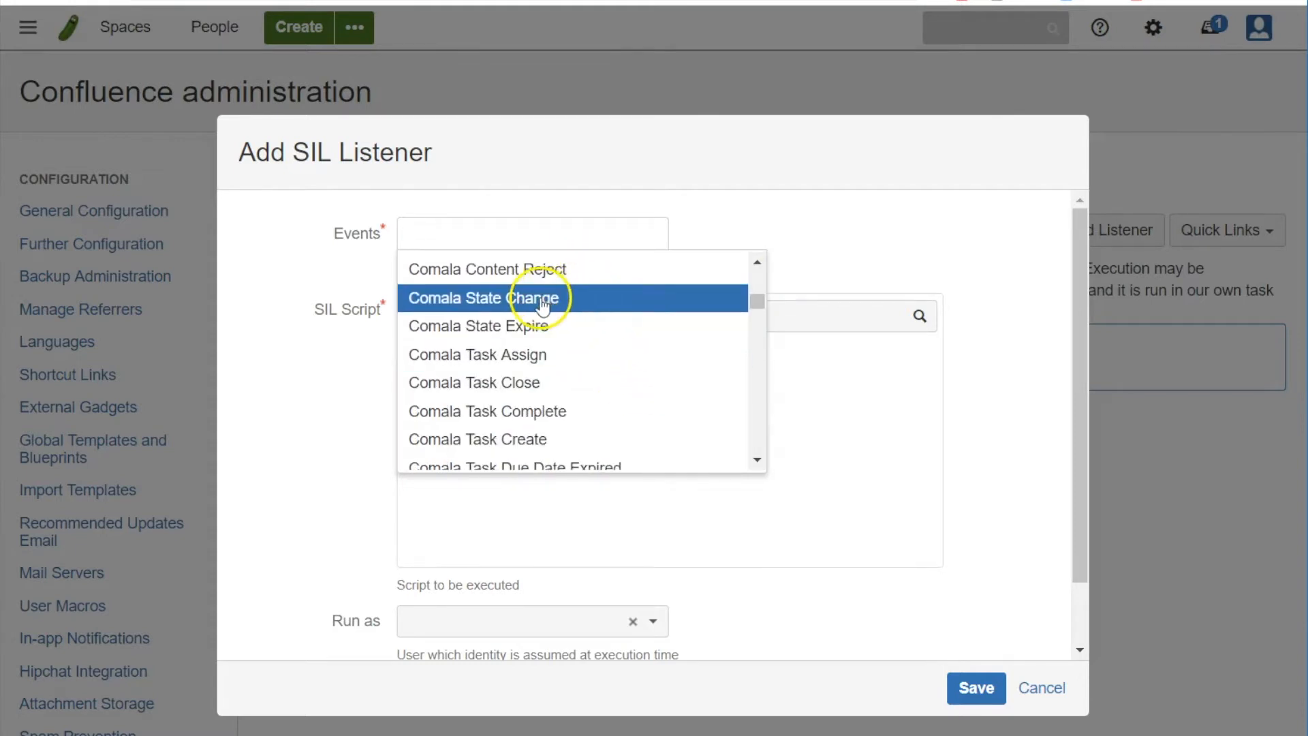
click(481, 299)
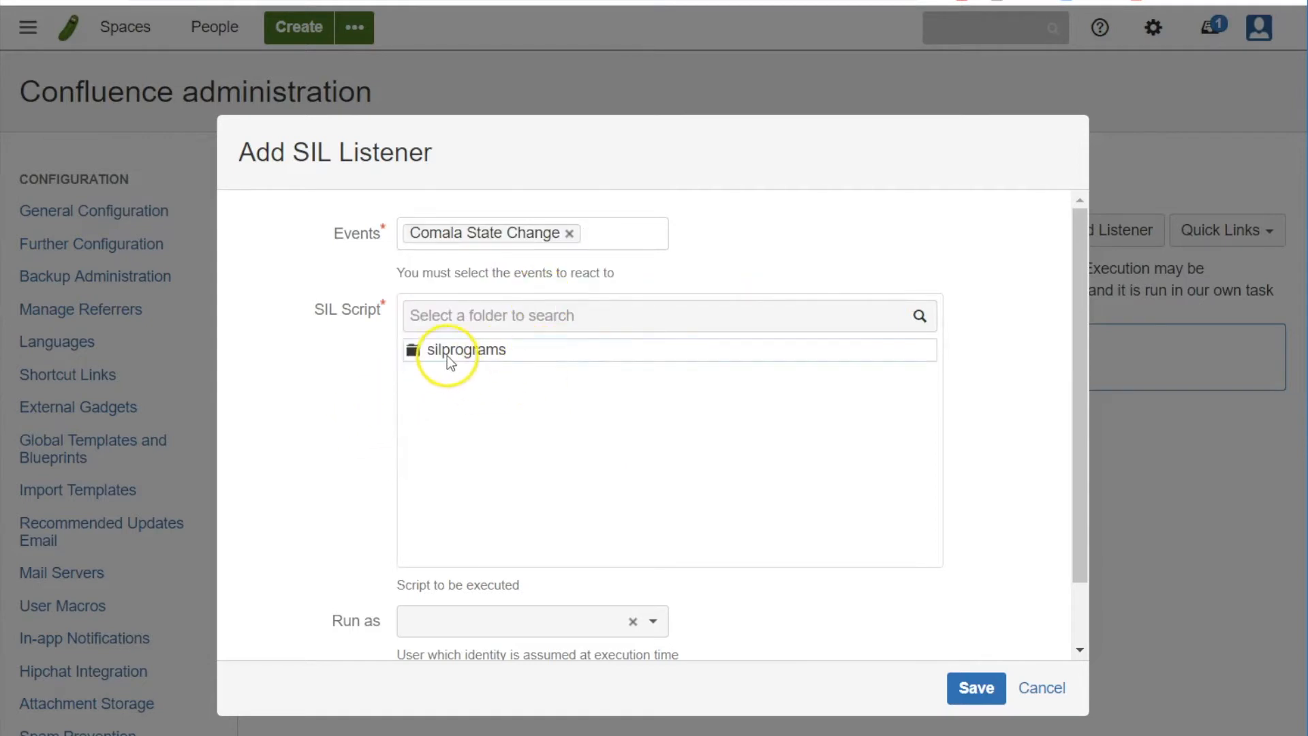
Select archiveEvent.sil from silprograms as the script and save the listener.
click(465, 350)
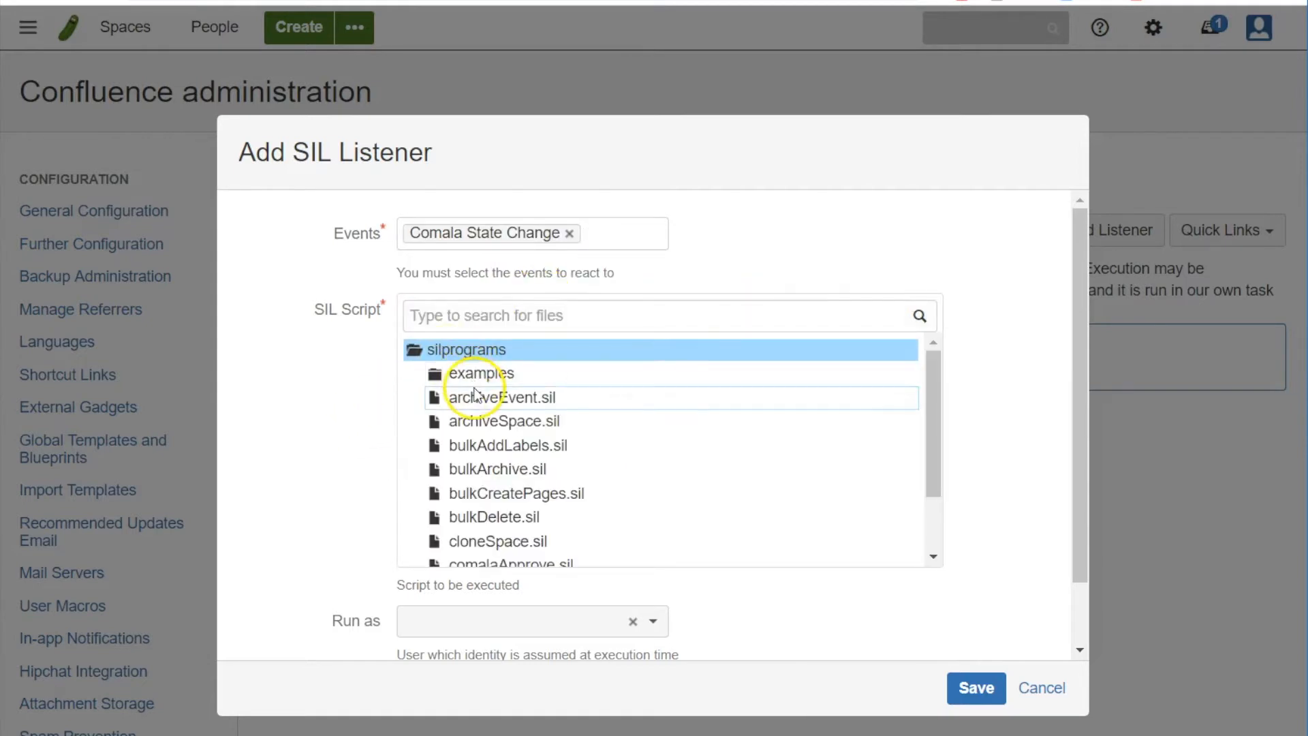
click(502, 397)
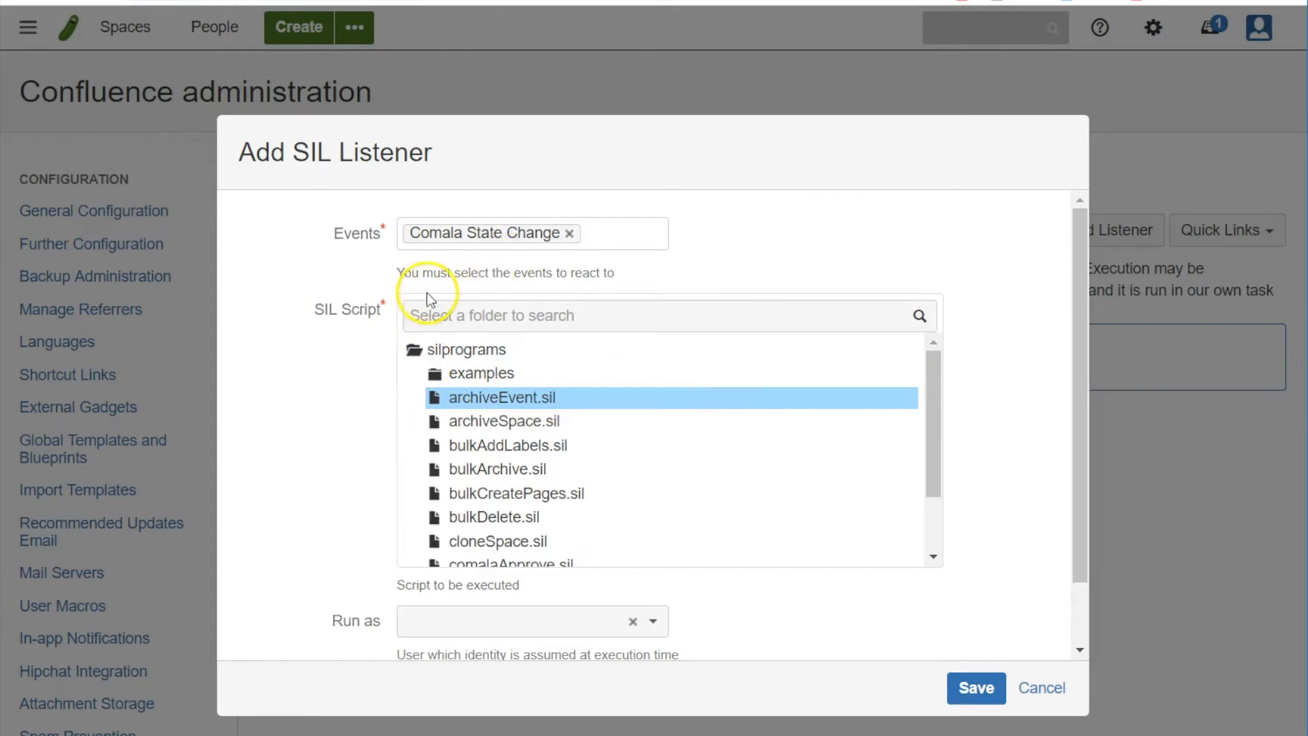
mouse_move(1085, 371)
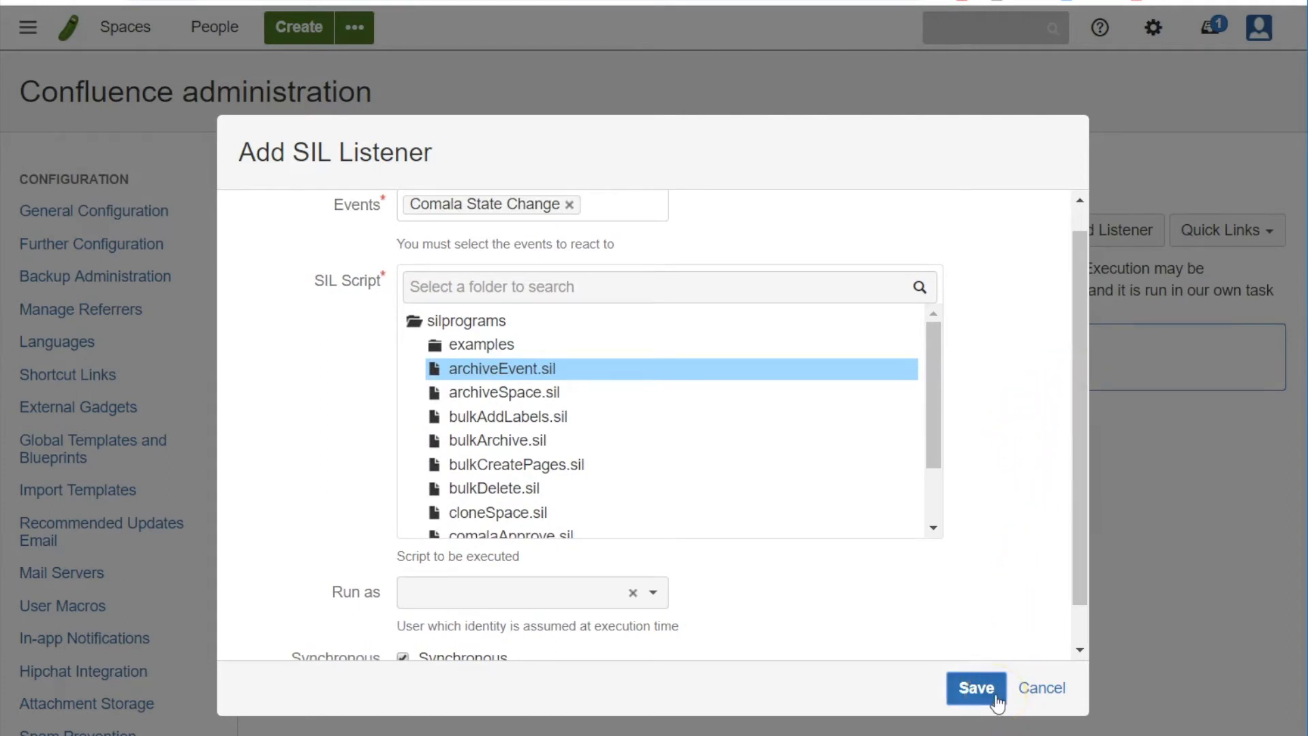
click(975, 687)
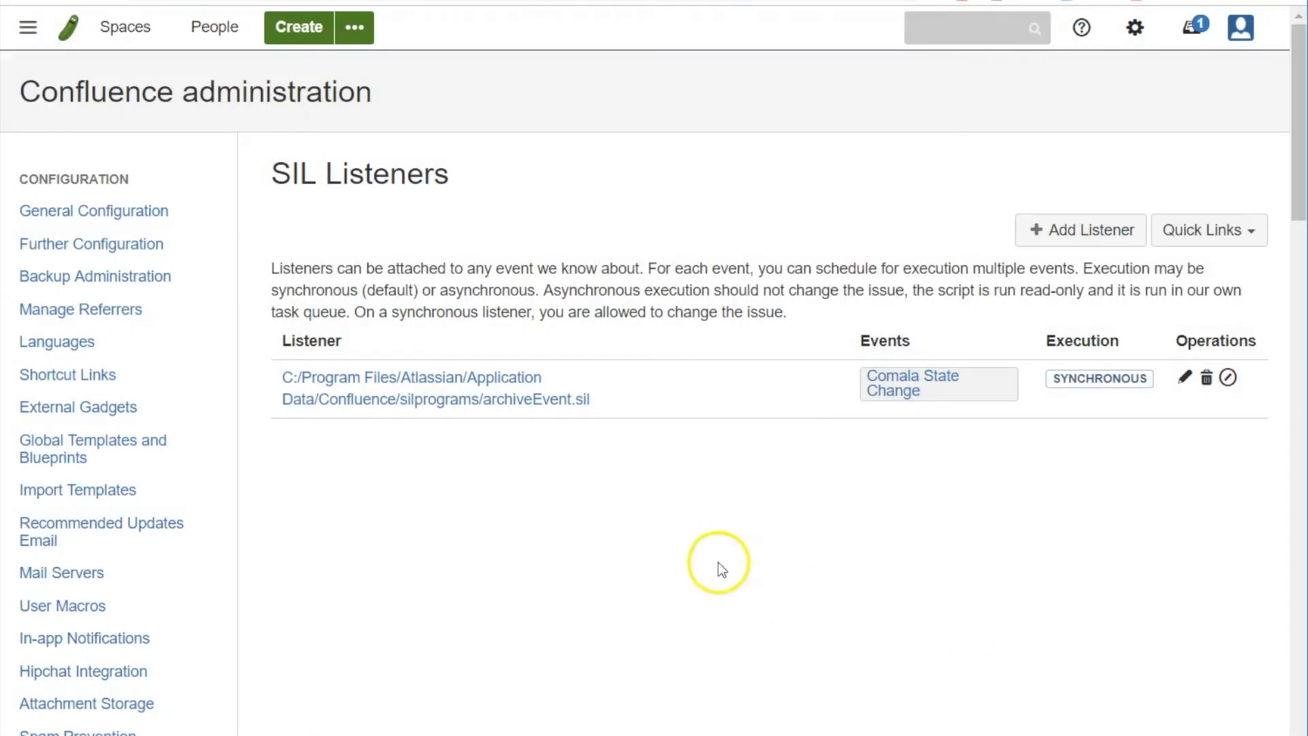
mouse_move(520, 432)
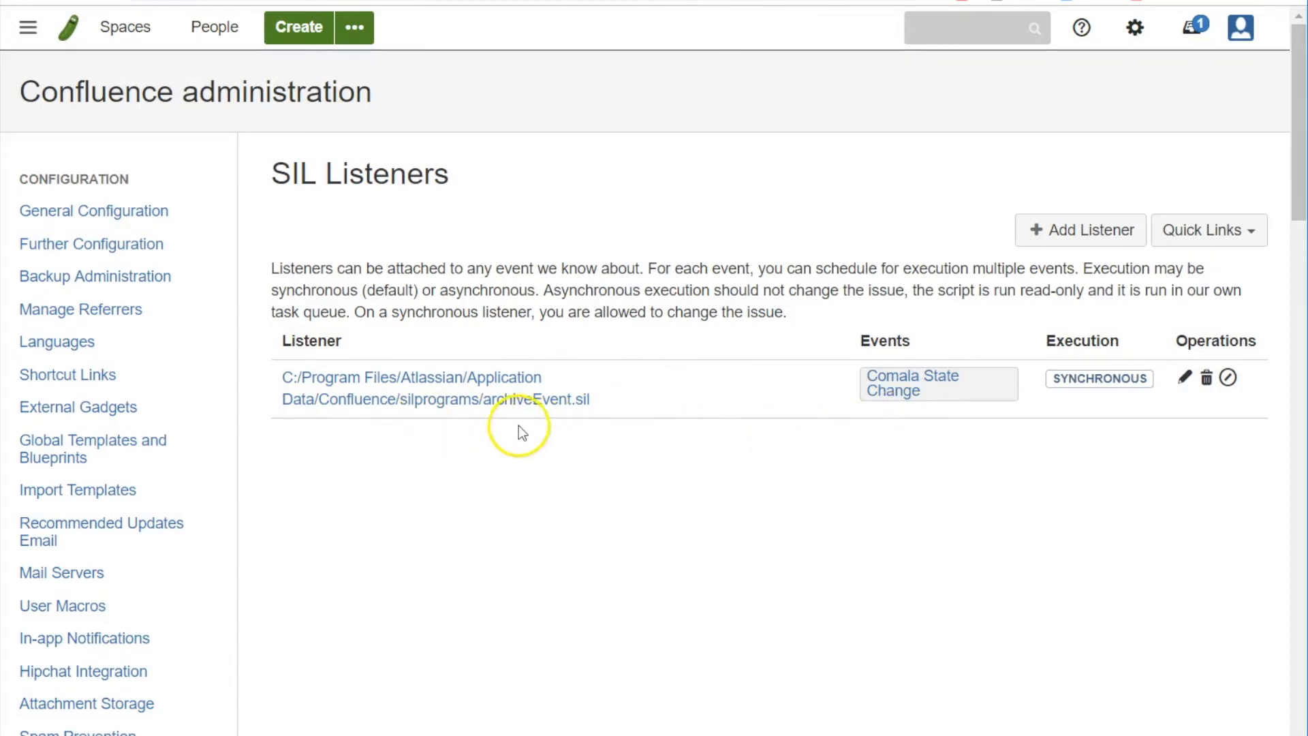
mouse_move(901, 451)
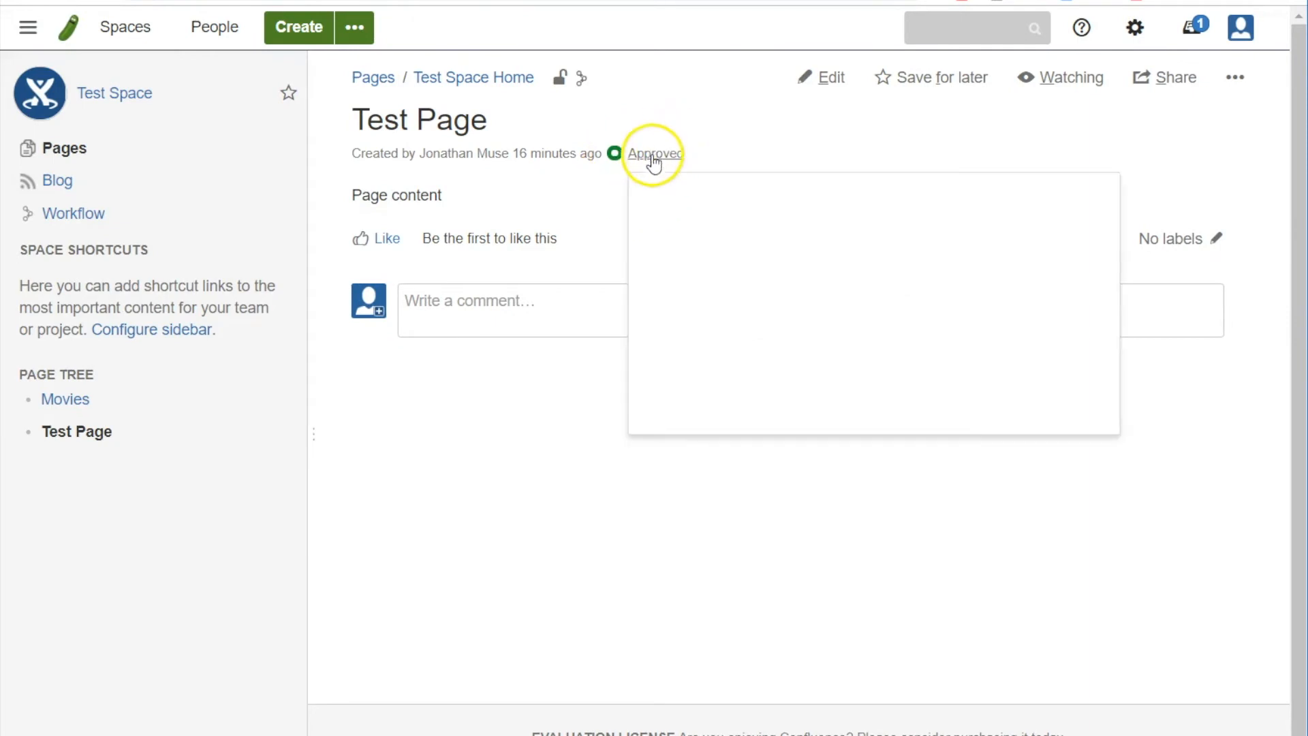
Change Test Page's workflow state from Approved to Archive and submit.
click(655, 154)
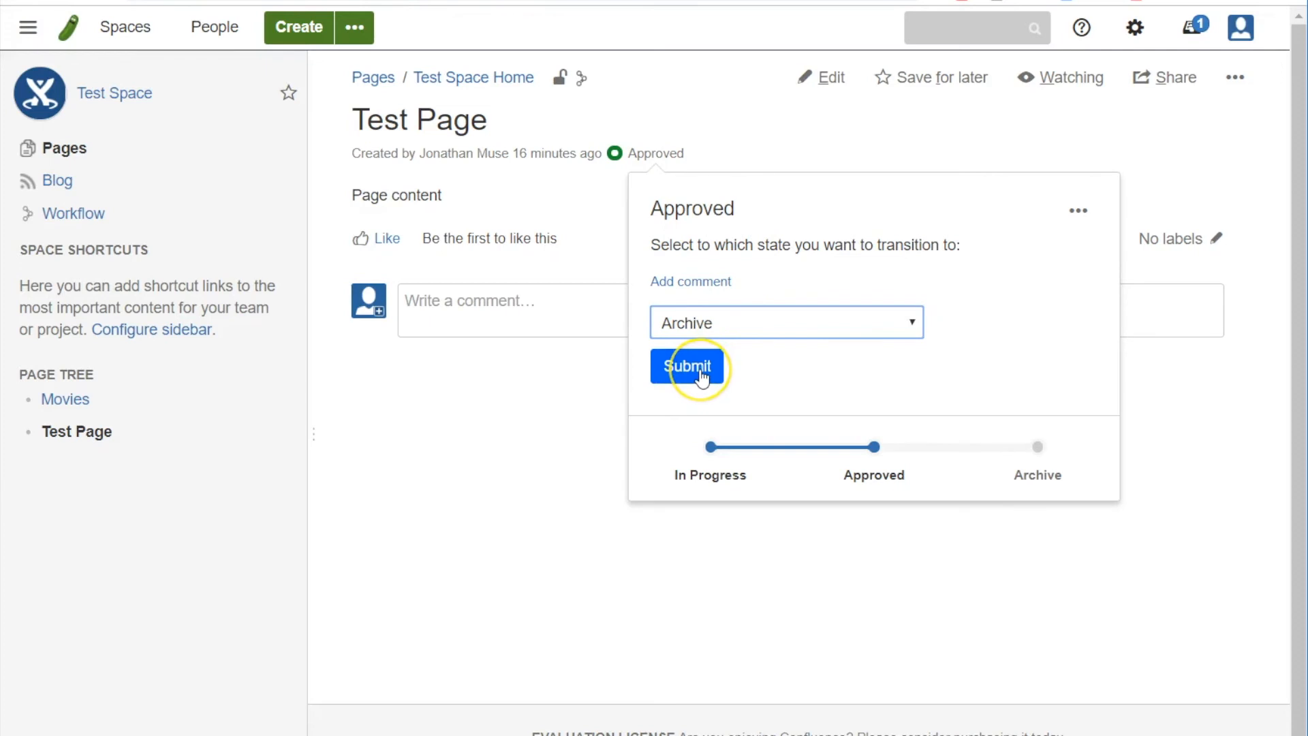
click(685, 366)
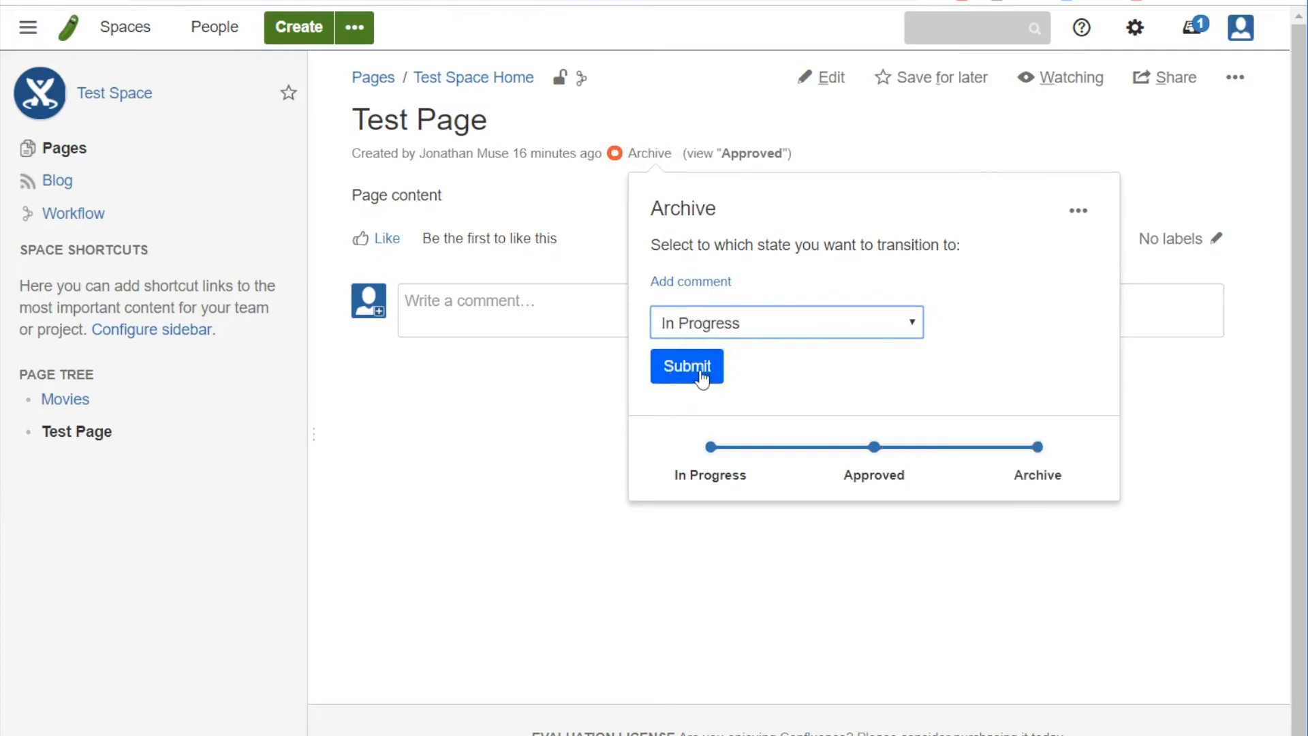
mouse_move(586, 400)
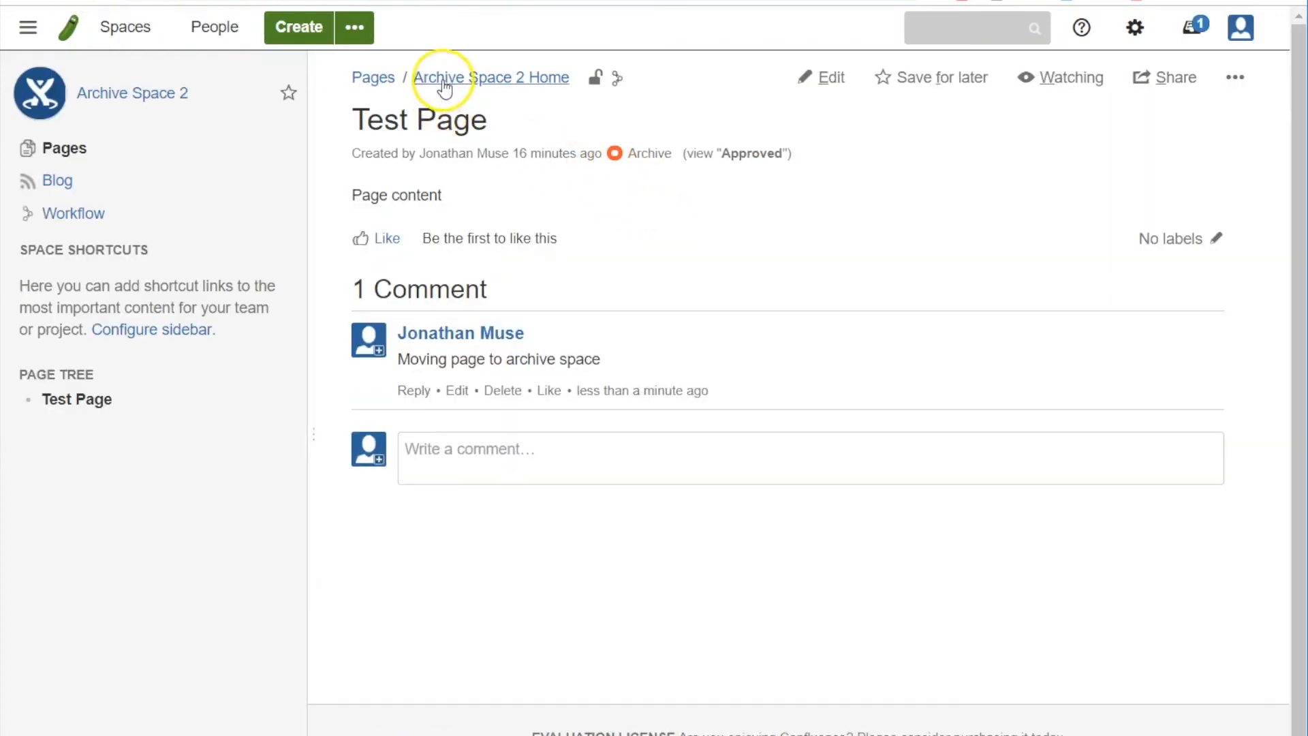
mouse_move(528, 94)
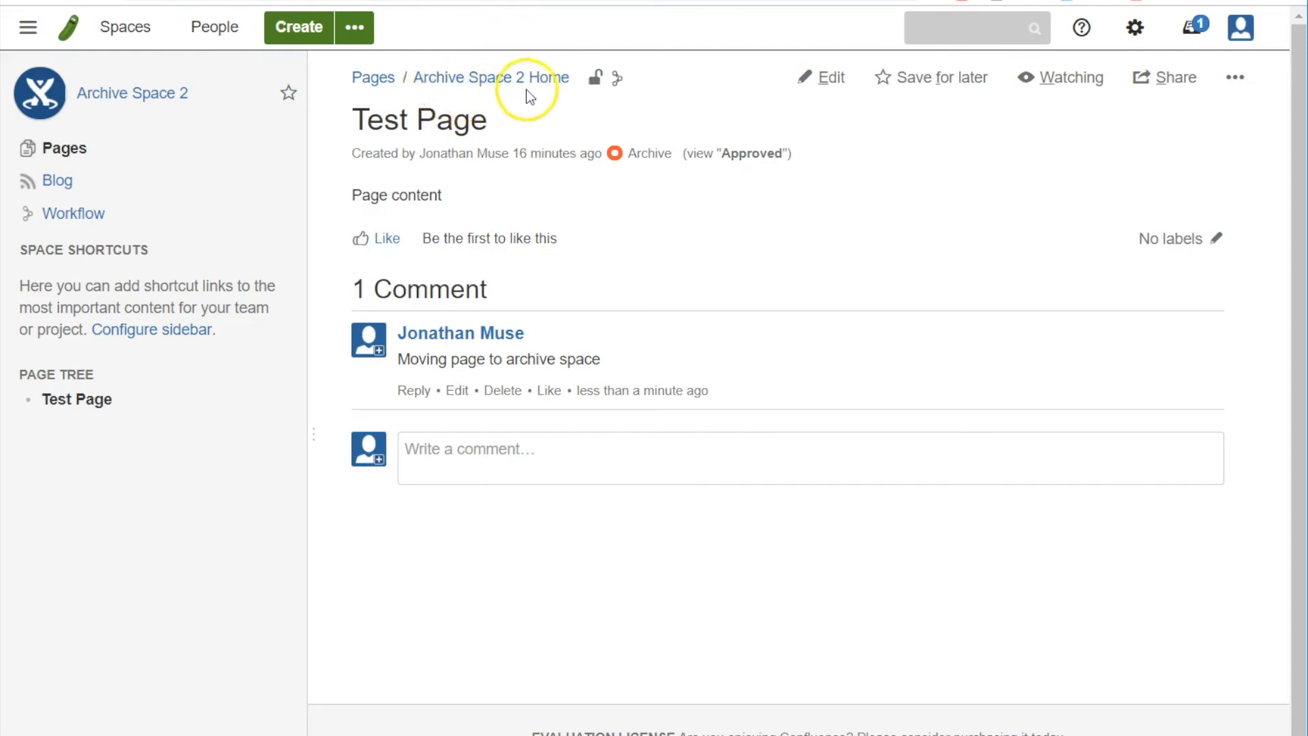
mouse_move(594, 367)
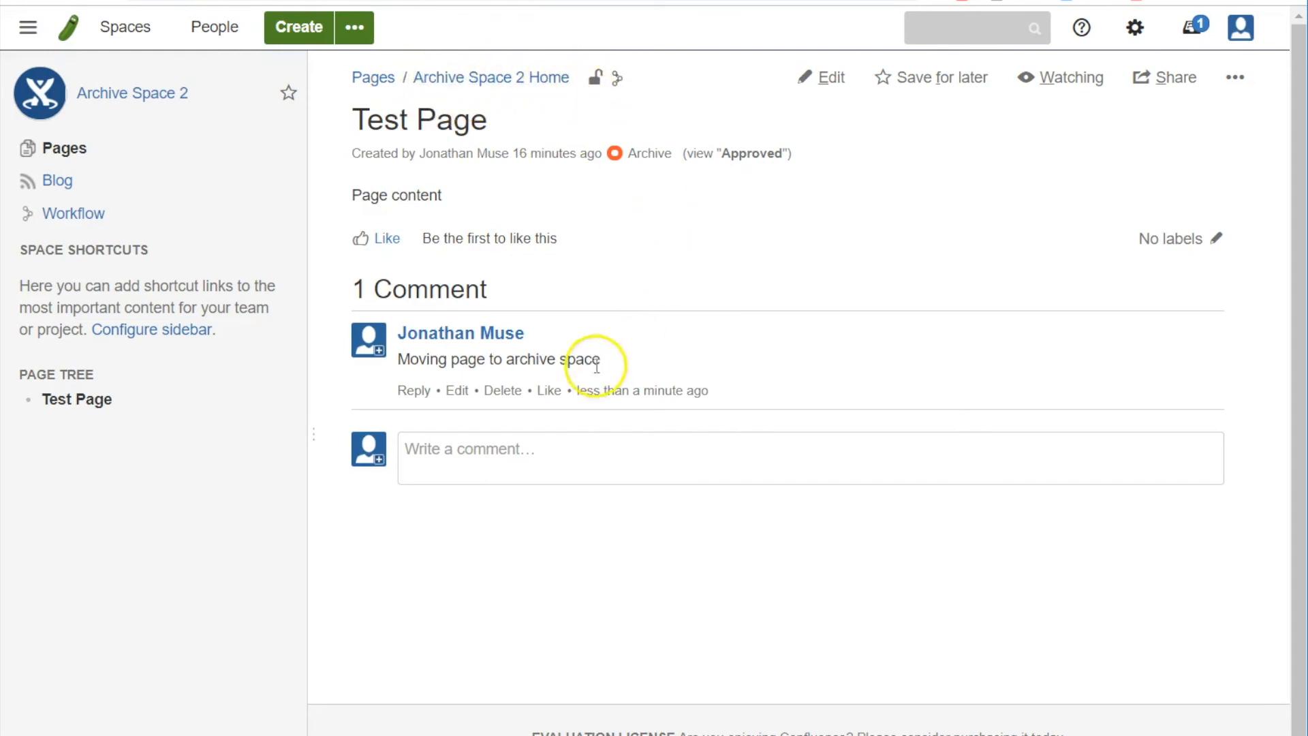
triple_click(499, 358)
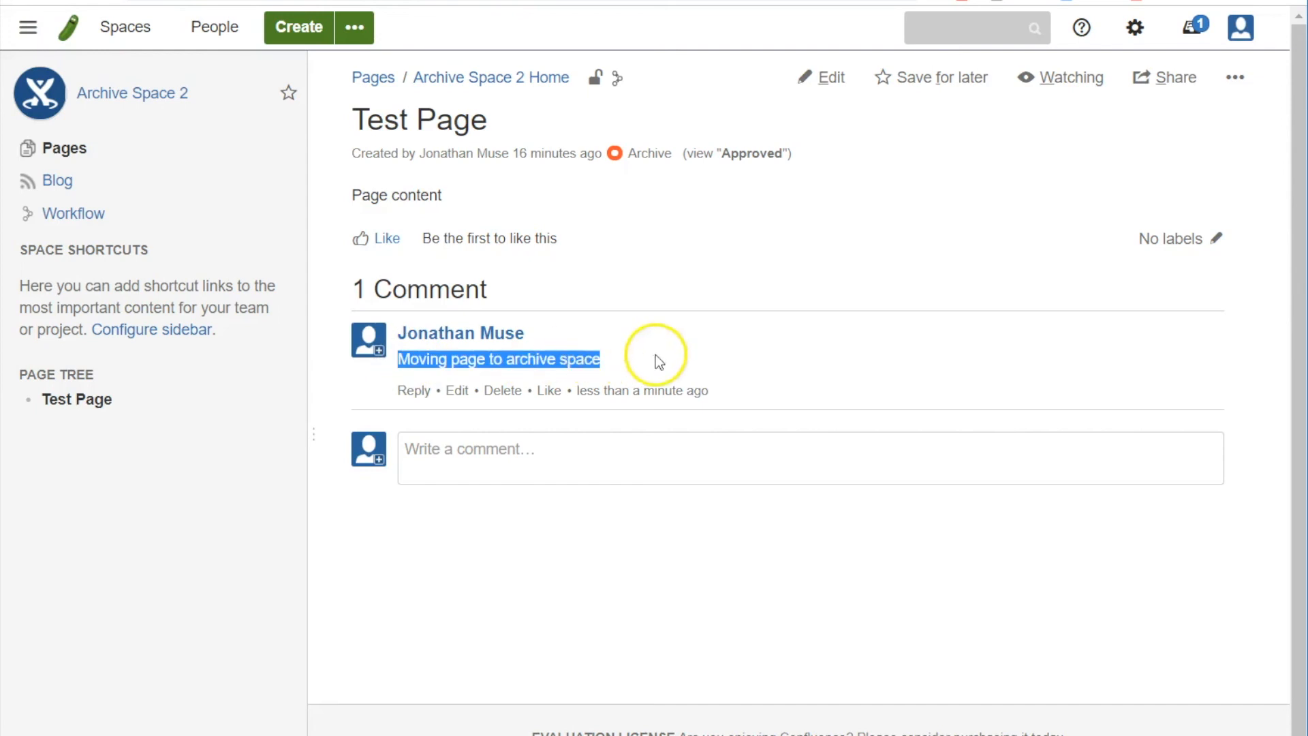